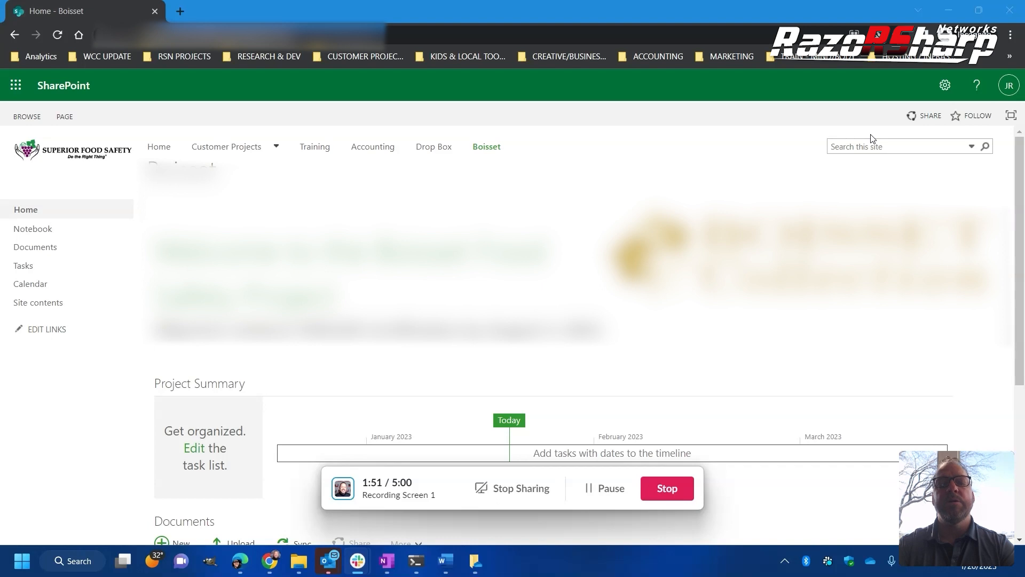
mouse_move(915, 123)
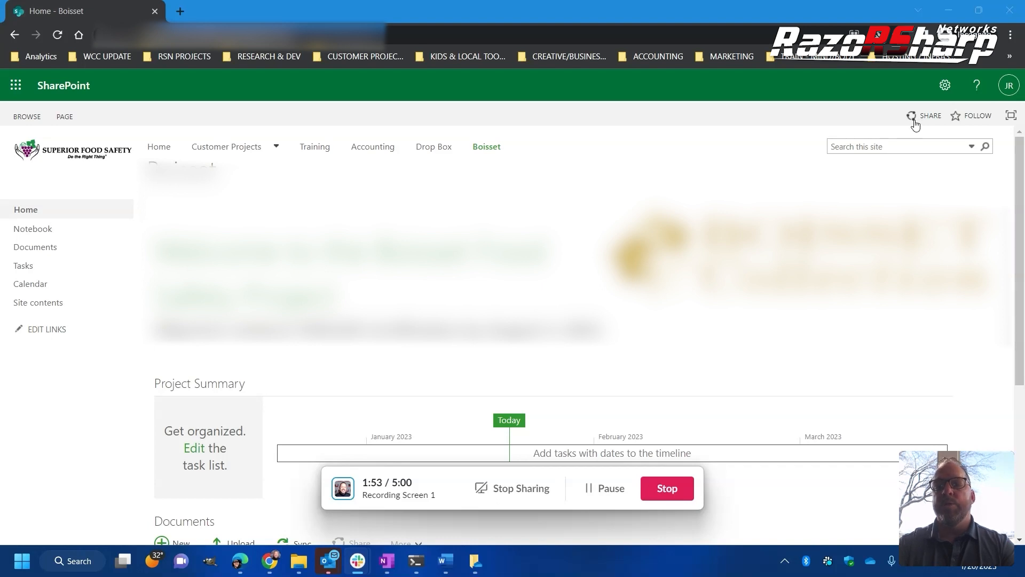
click(927, 115)
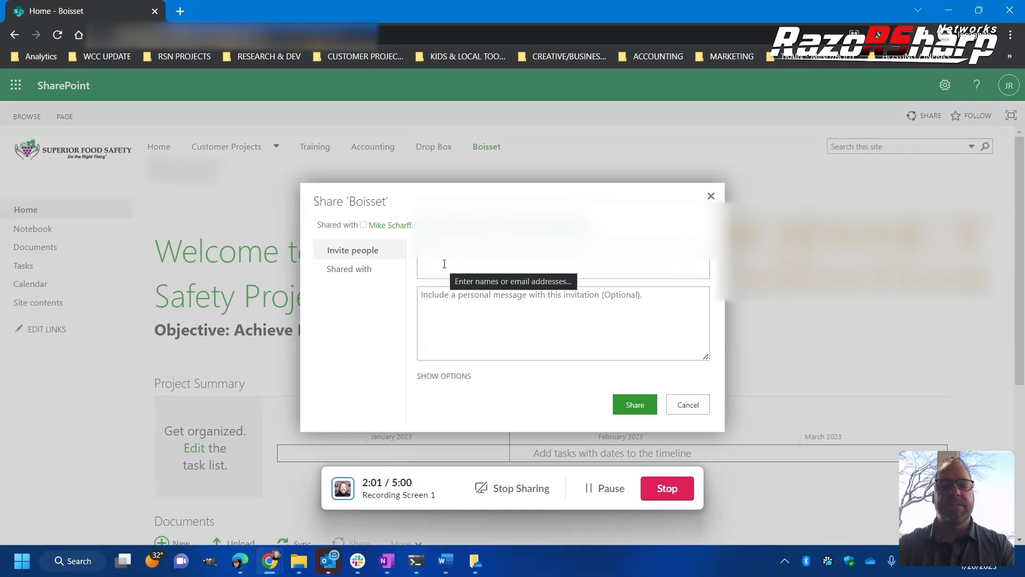
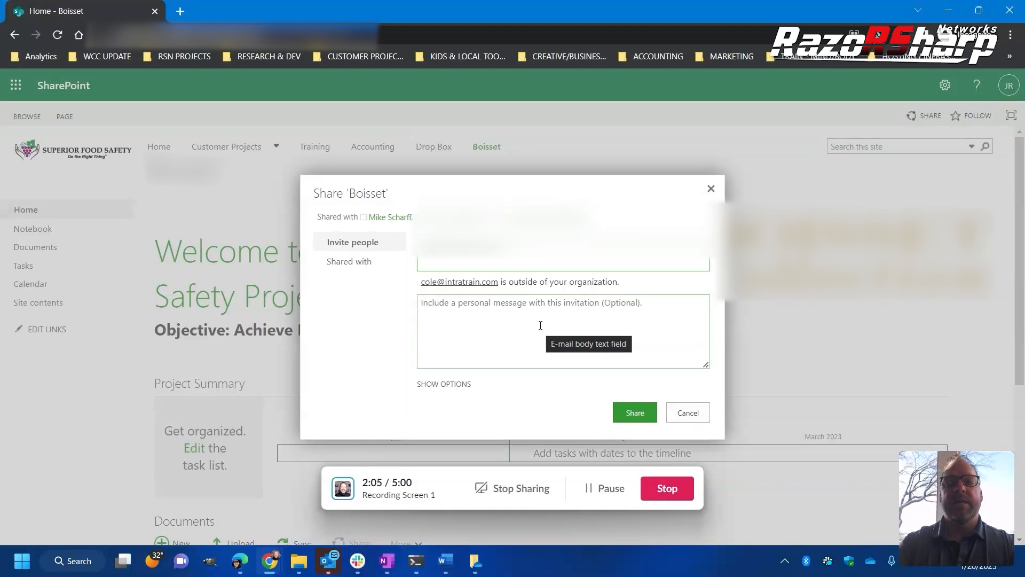
click(444, 384)
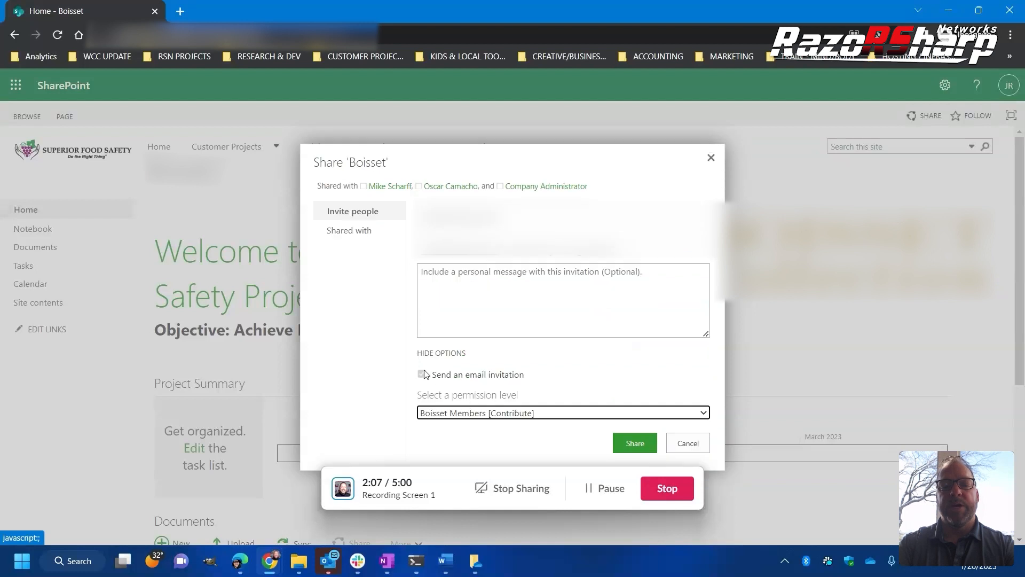
Choose Boisset Members [Contribute] as the invitee's permission level
click(421, 373)
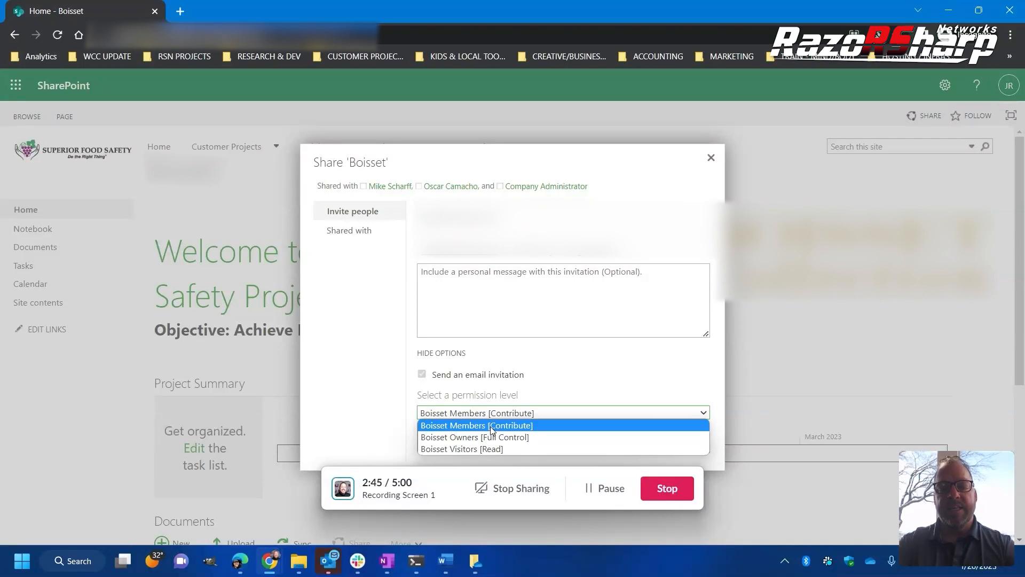
click(476, 425)
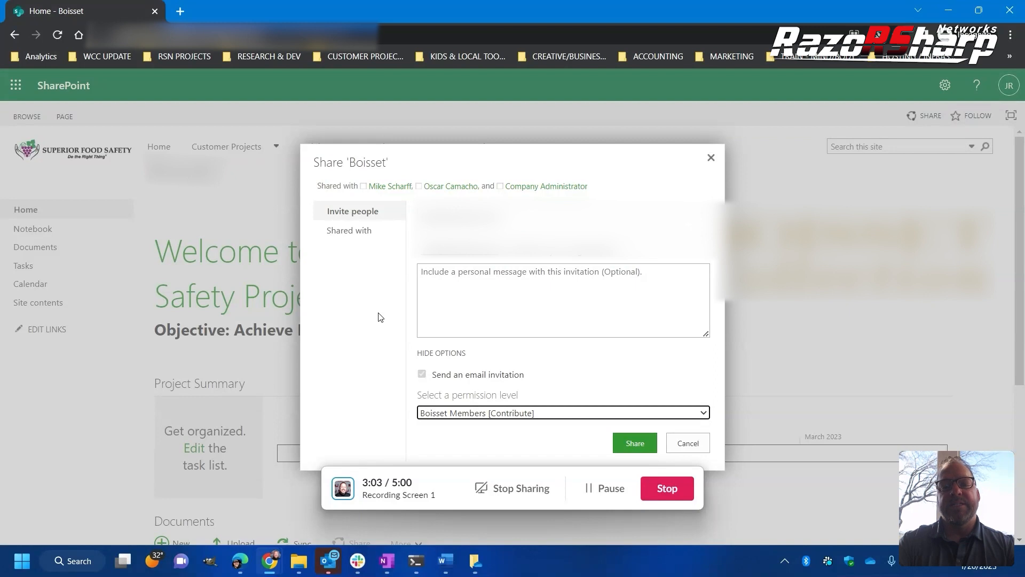
mouse_move(383, 310)
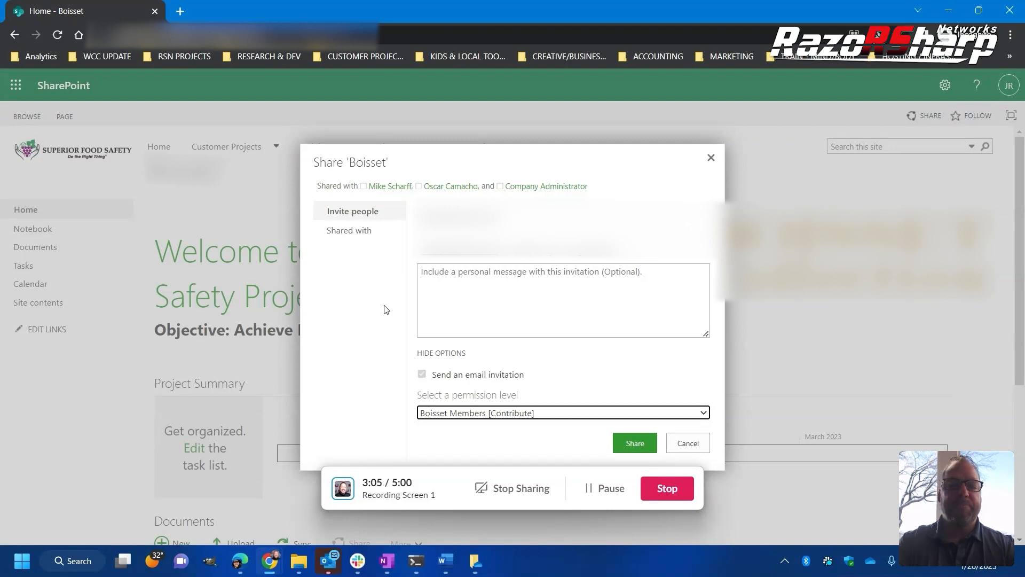
click(563, 300)
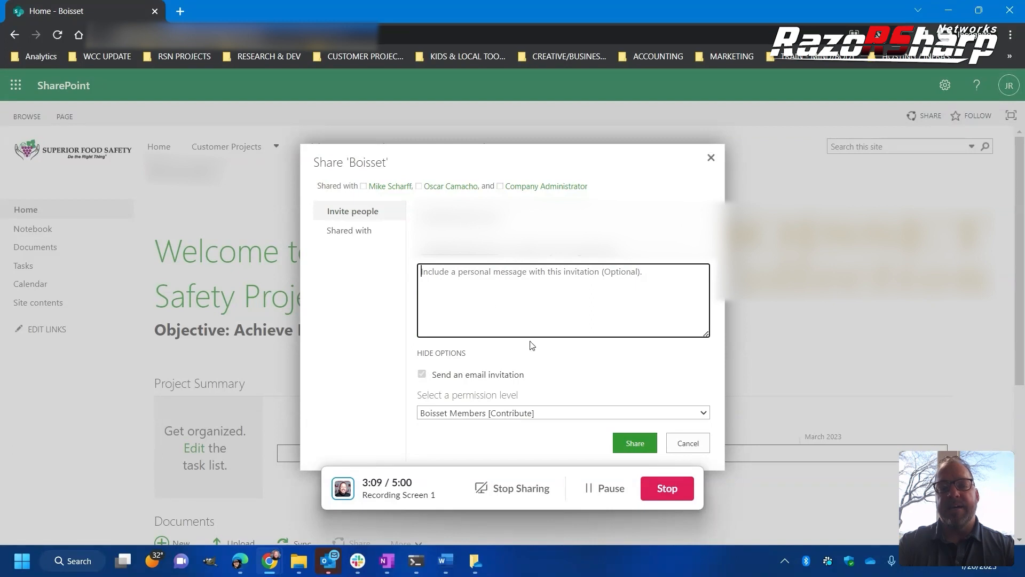
mouse_move(564, 353)
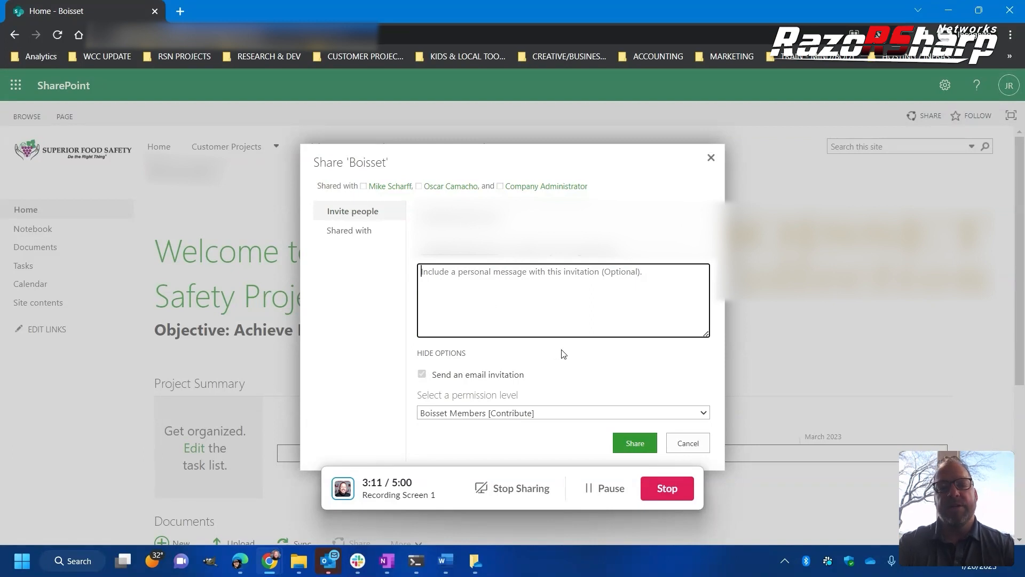
mouse_move(559, 357)
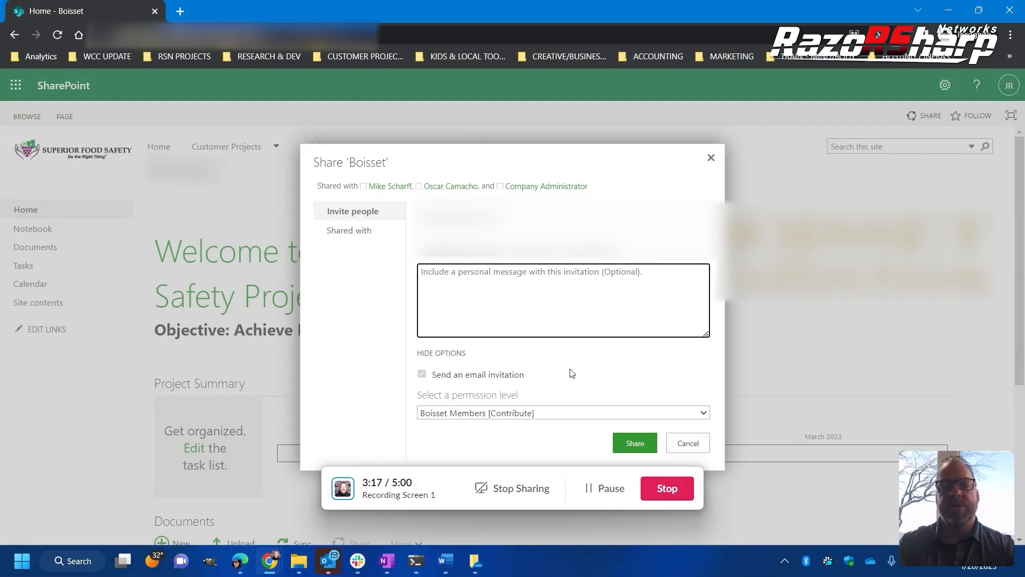
mouse_move(578, 383)
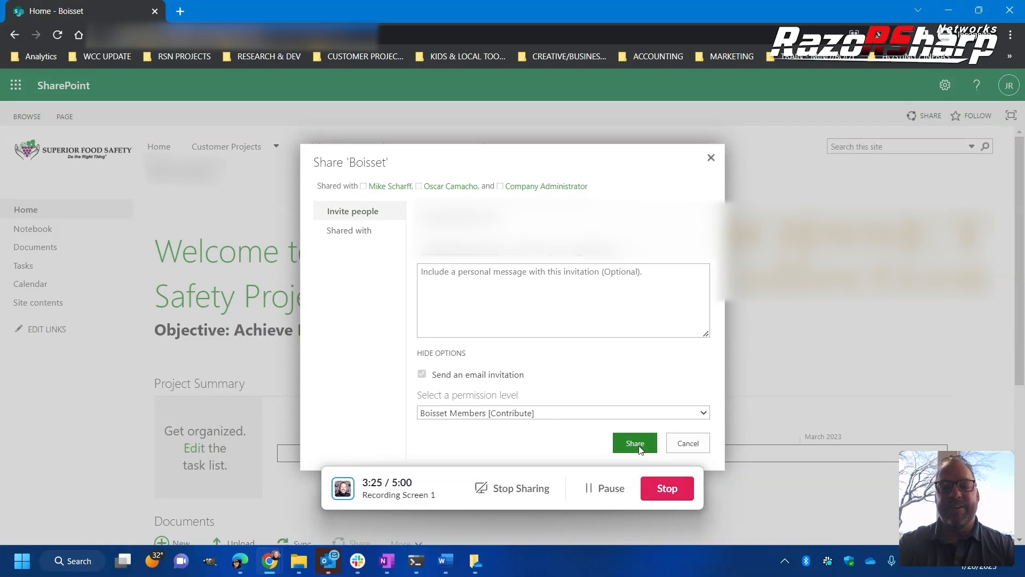
Send the invitation, confirm 'Shared with external users', then hover Customer Projects
click(633, 442)
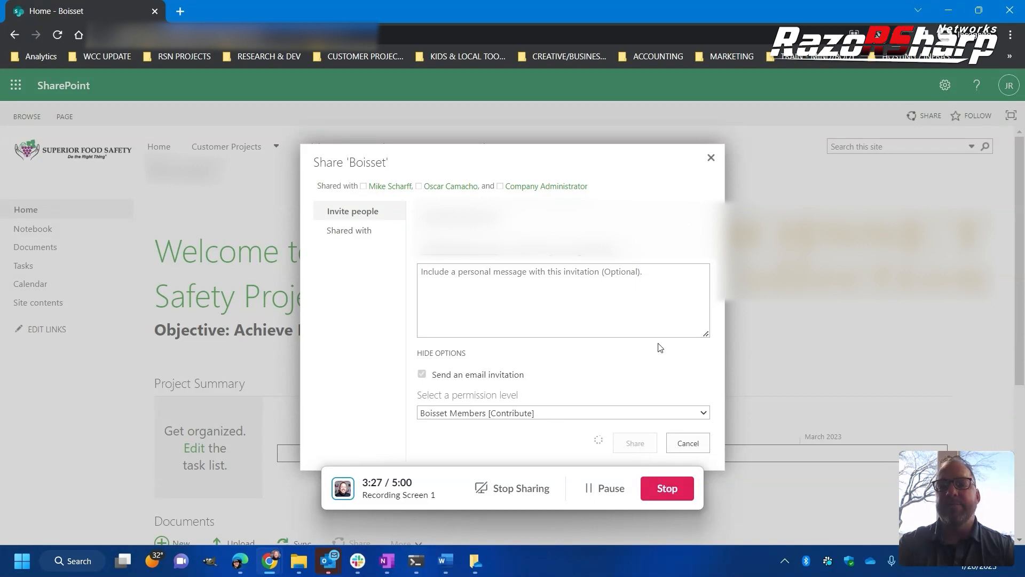
click(633, 442)
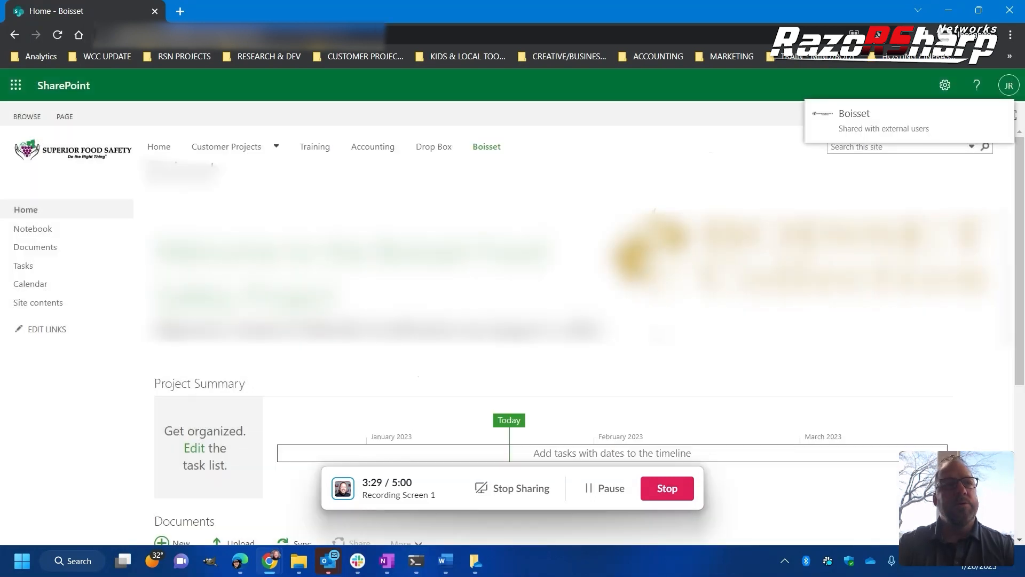
mouse_move(292, 81)
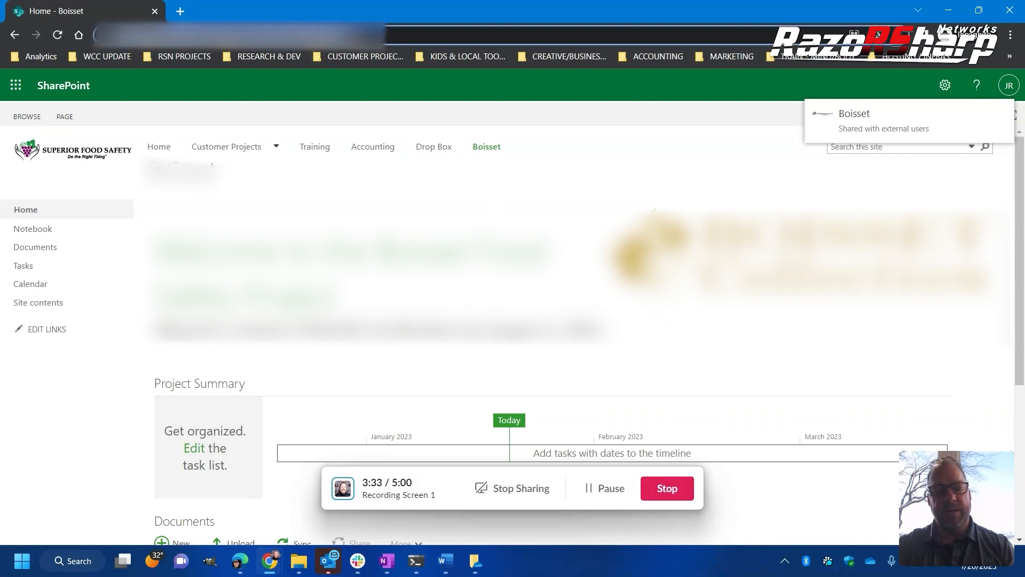
mouse_move(351, 163)
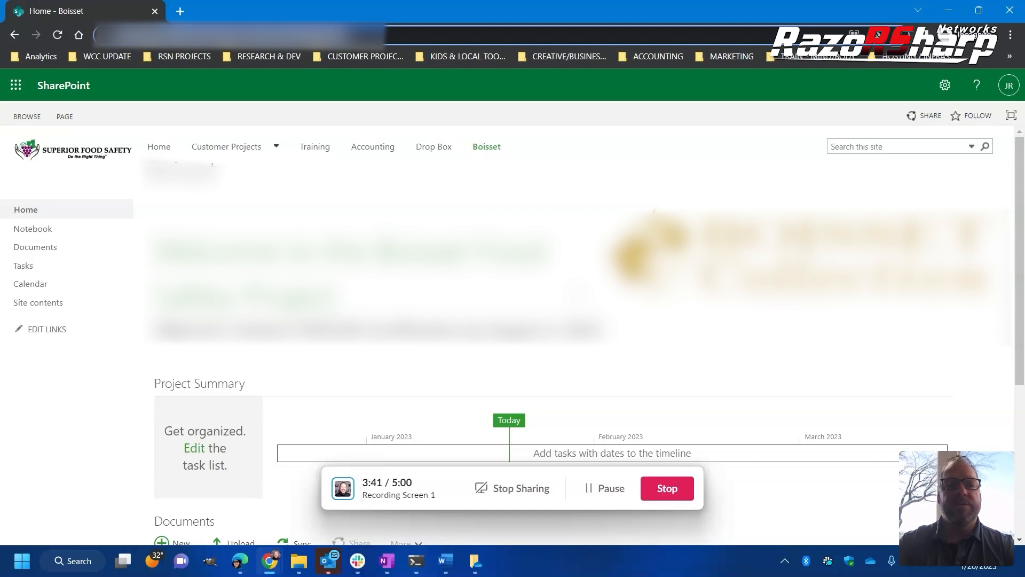
click(226, 146)
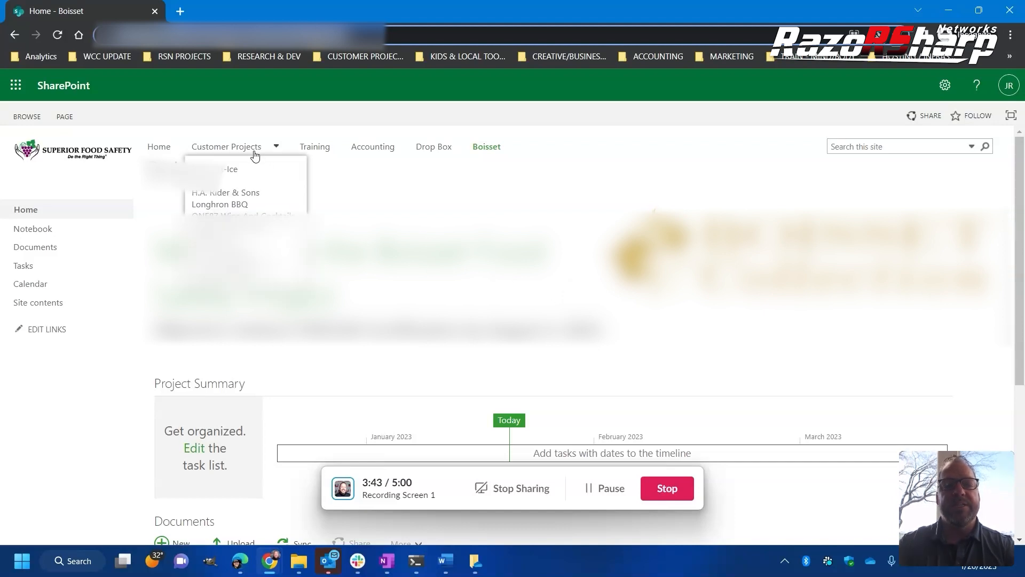